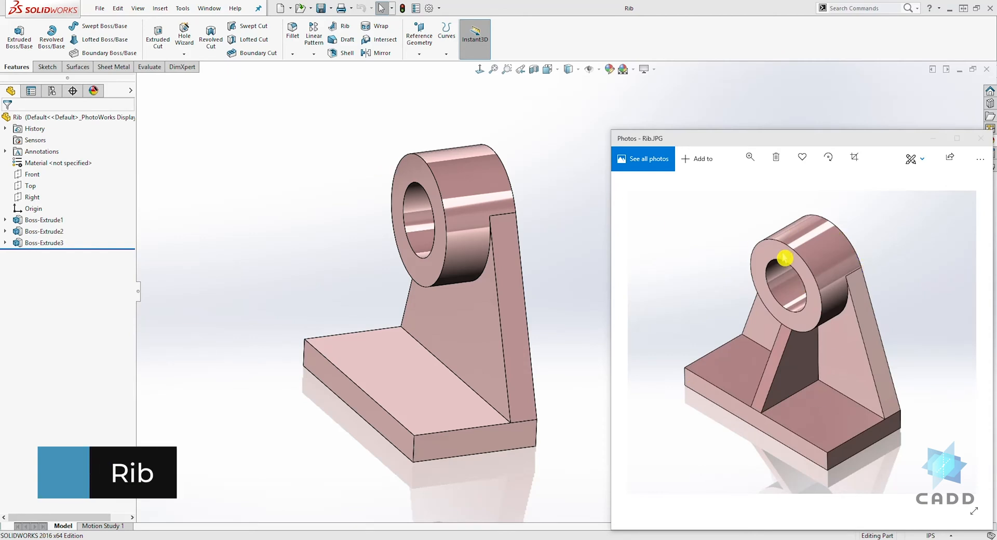
pyautogui.moveTo(781, 367)
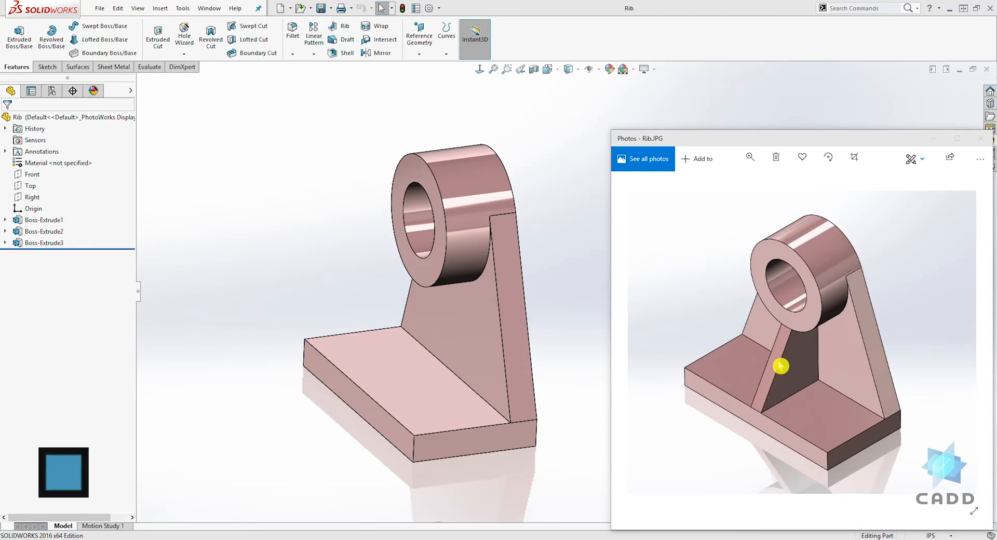
pyautogui.moveTo(798, 335)
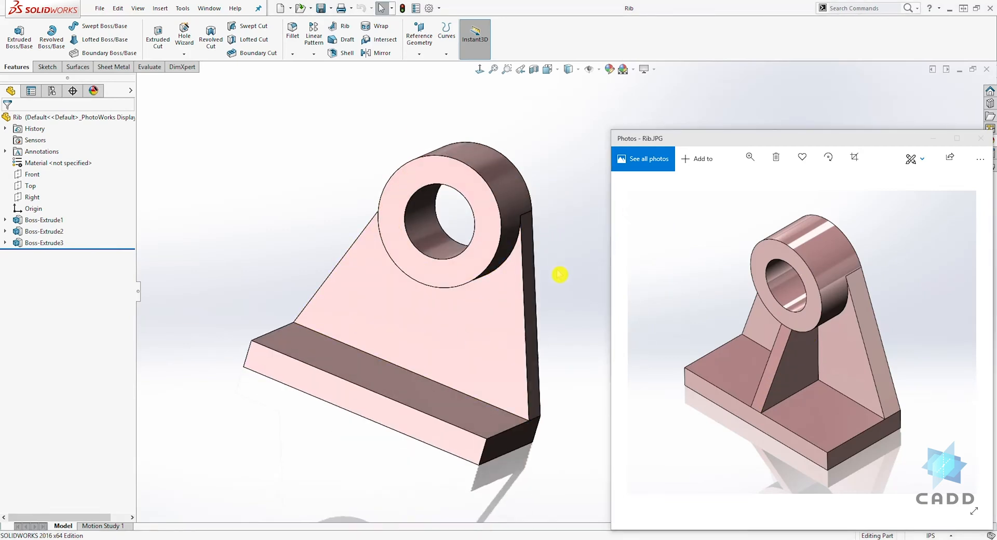
# Start a new sketch on the Right plane and zoom in on the bracket's side profile.
pyautogui.moveTo(559, 275); pyautogui.dragTo(374, 151)
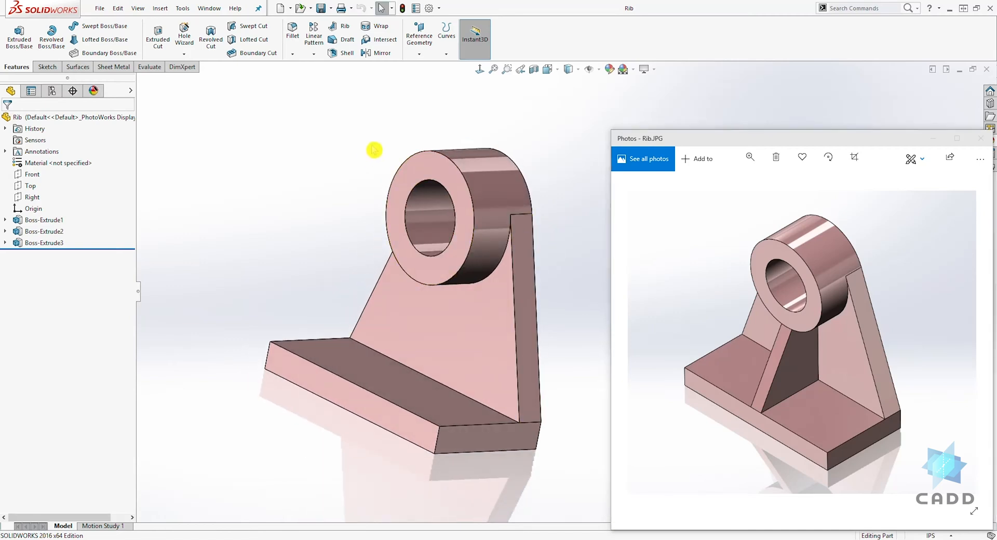
pyautogui.moveTo(464, 194)
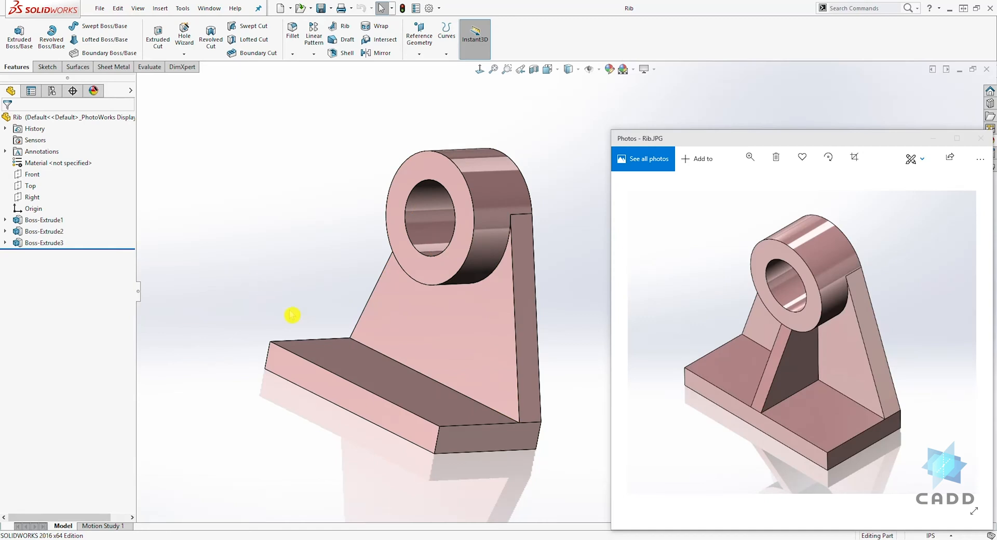
pyautogui.moveTo(114, 189)
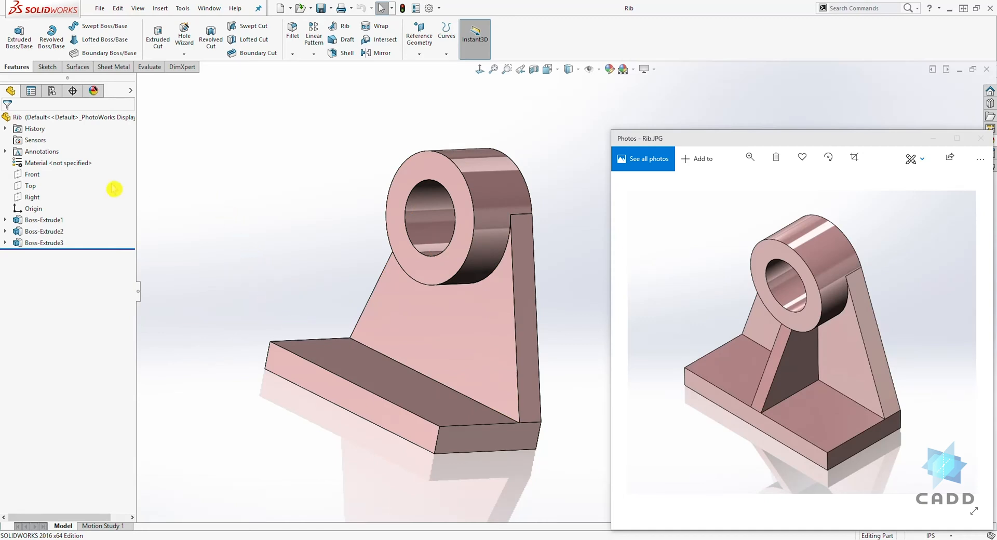
pyautogui.click(32, 196)
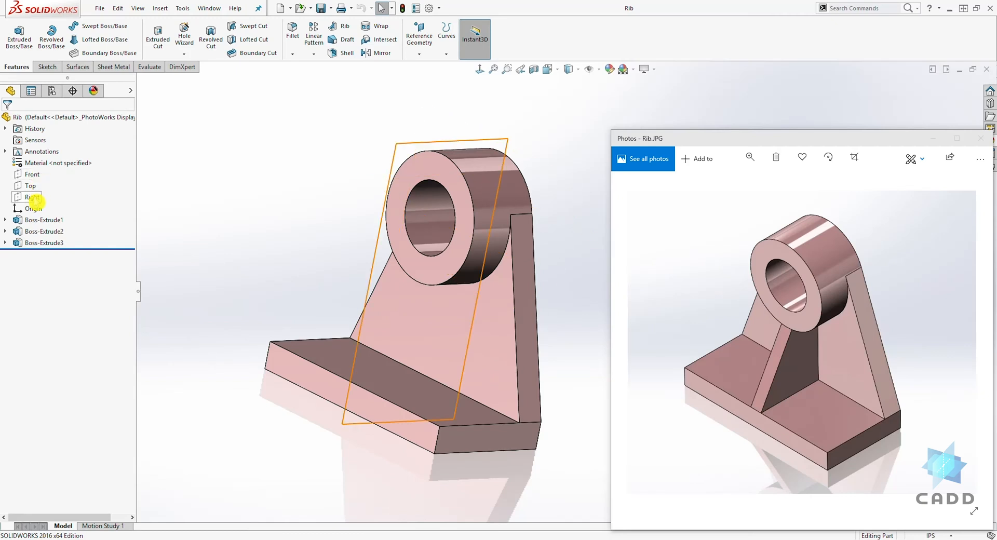
pyautogui.click(33, 196)
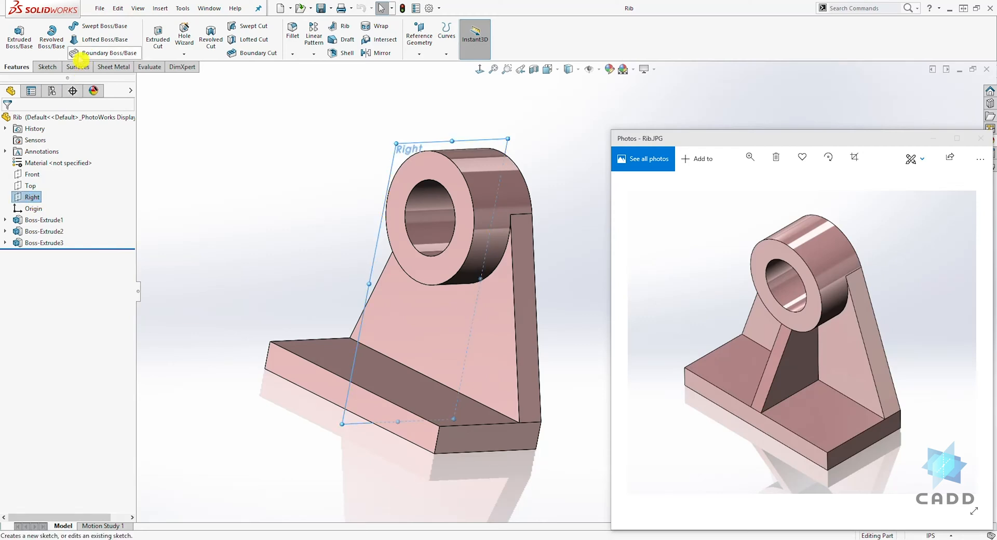
pyautogui.click(47, 67)
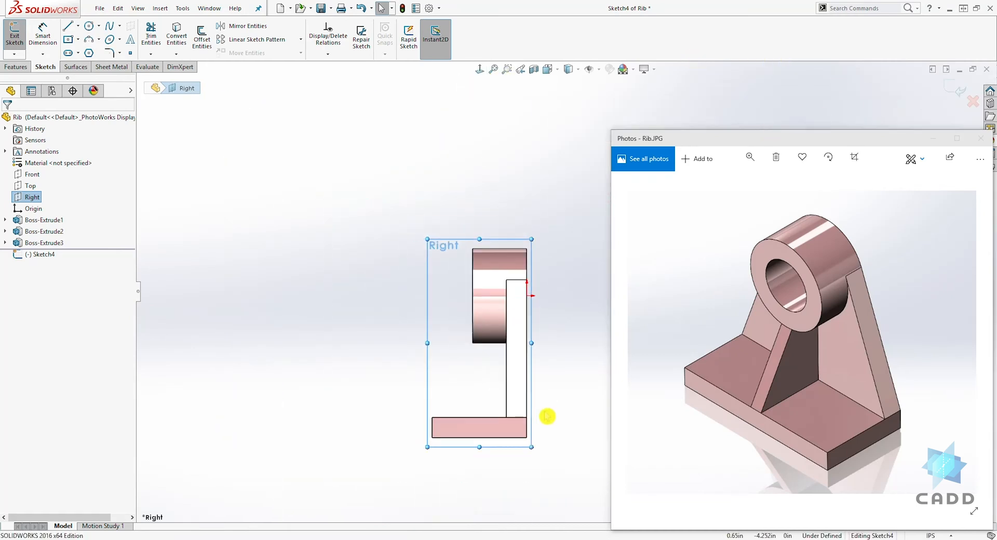
pyautogui.scroll(3)
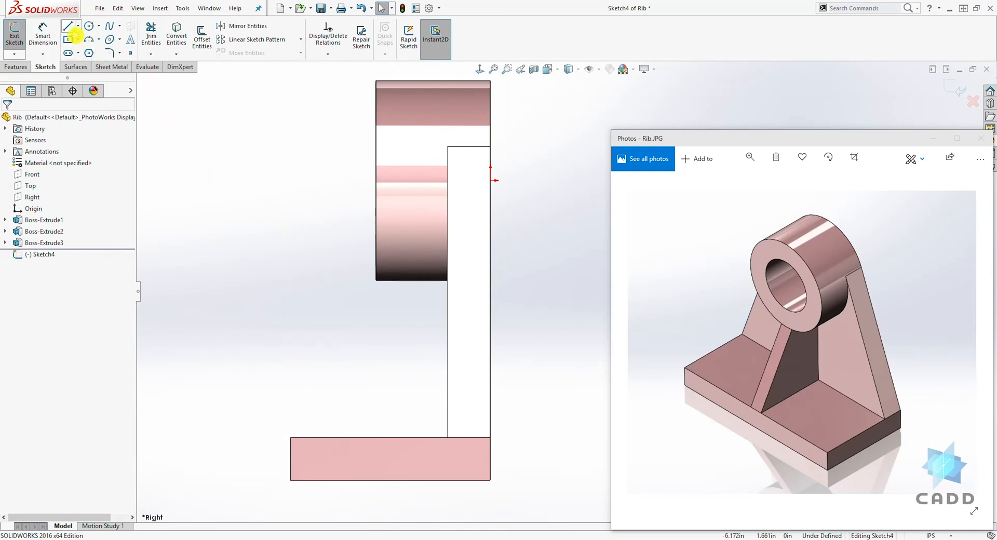
# Draw a slanted rib line from the base plate corner up to the underside of the boss.
pyautogui.click(67, 25)
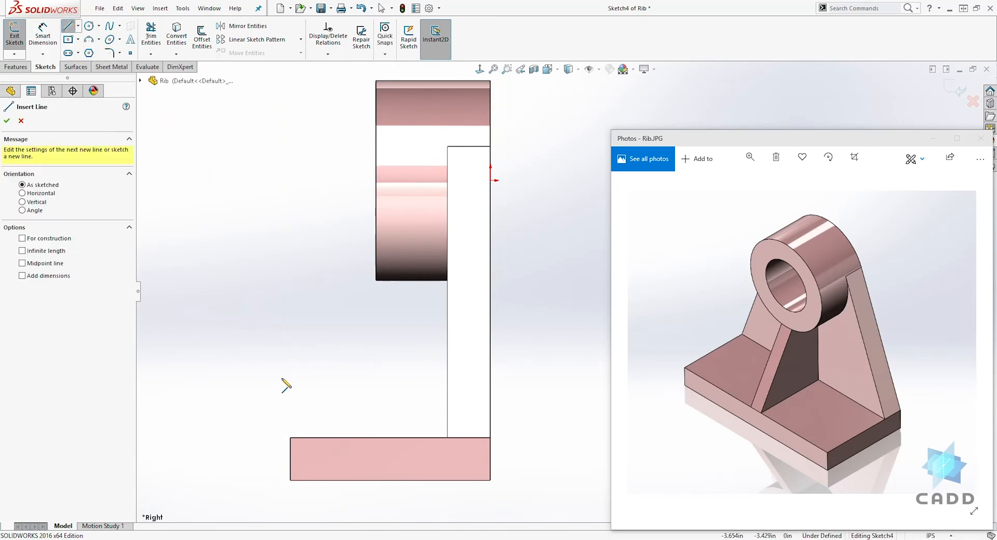
pyautogui.moveTo(291, 441)
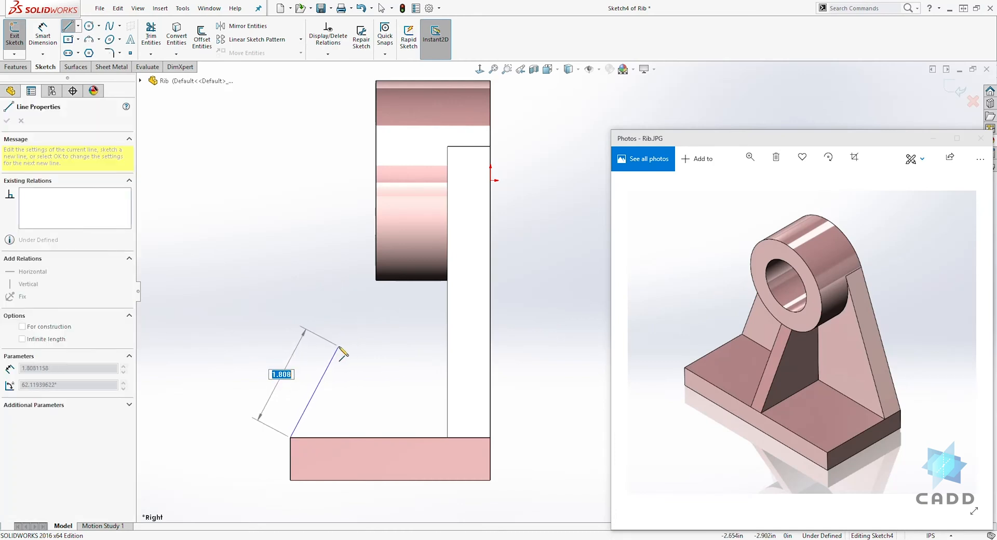
pyautogui.moveTo(344, 353); pyautogui.dragTo(382, 302)
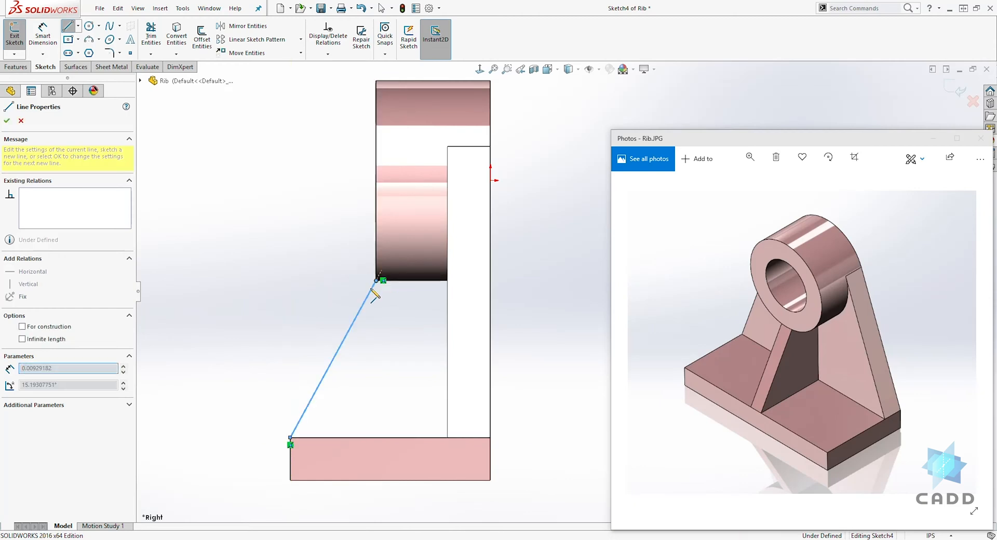
pyautogui.click(7, 120)
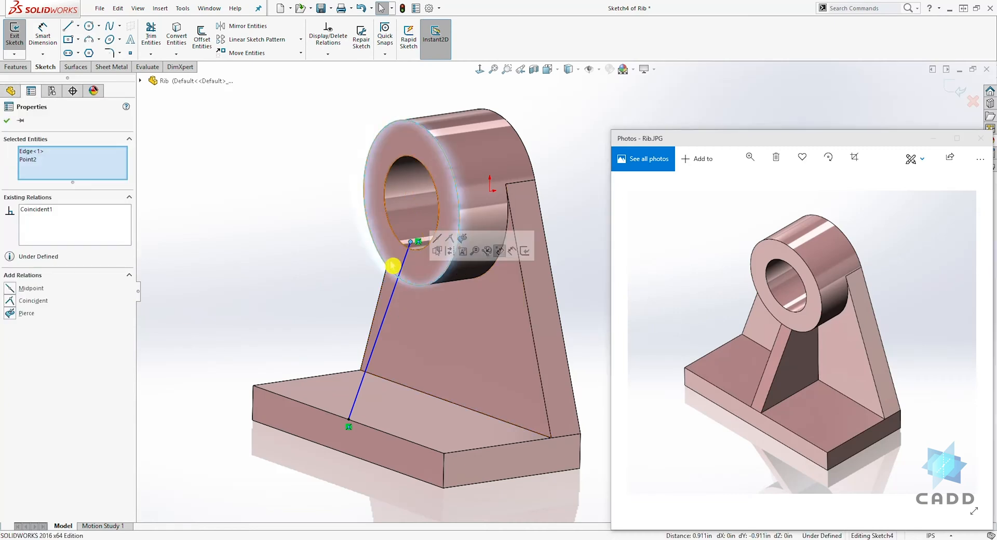
# Pierce the line onto the boss edge, fix the lower endpoint on the base, and exit Sketch4 fully defined.
pyautogui.click(26, 312)
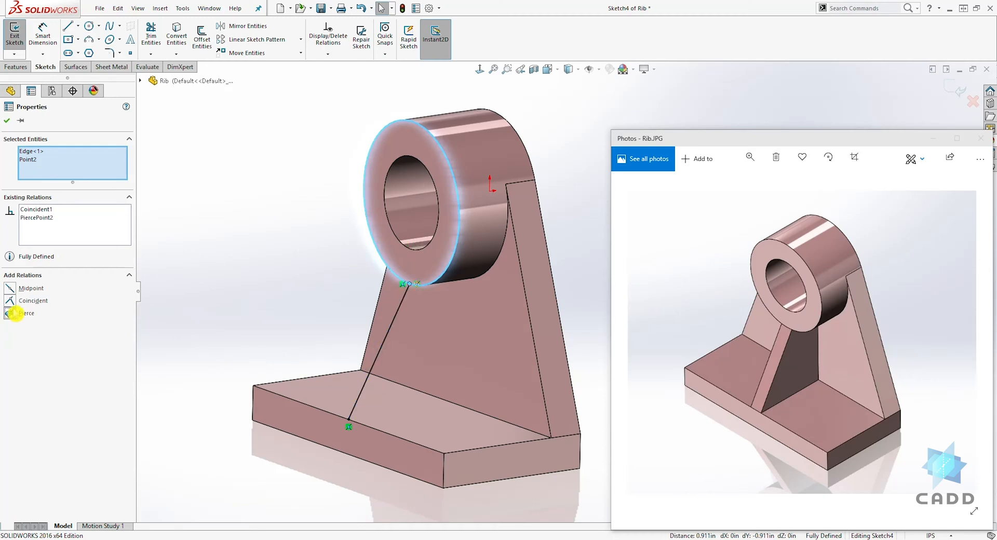
pyautogui.click(7, 121)
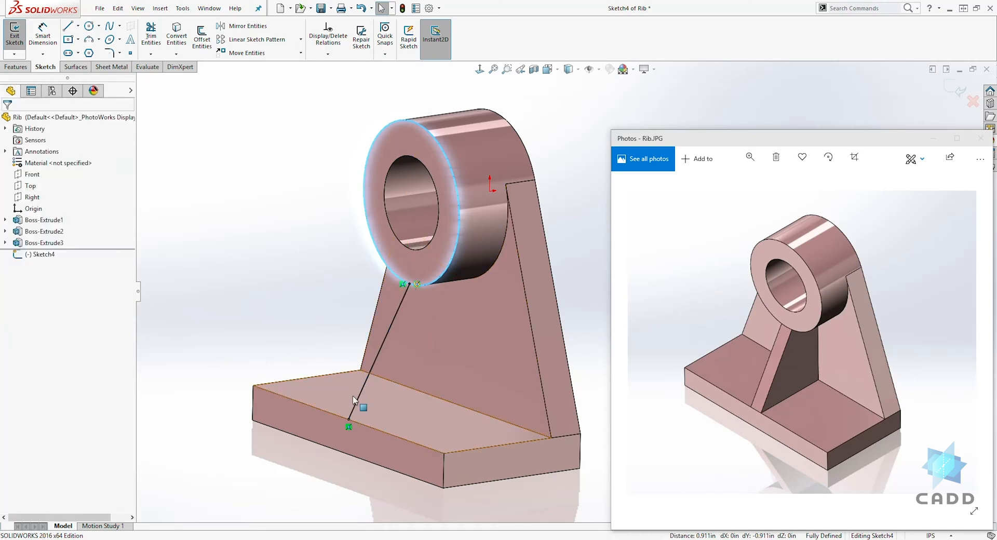
pyautogui.click(349, 426)
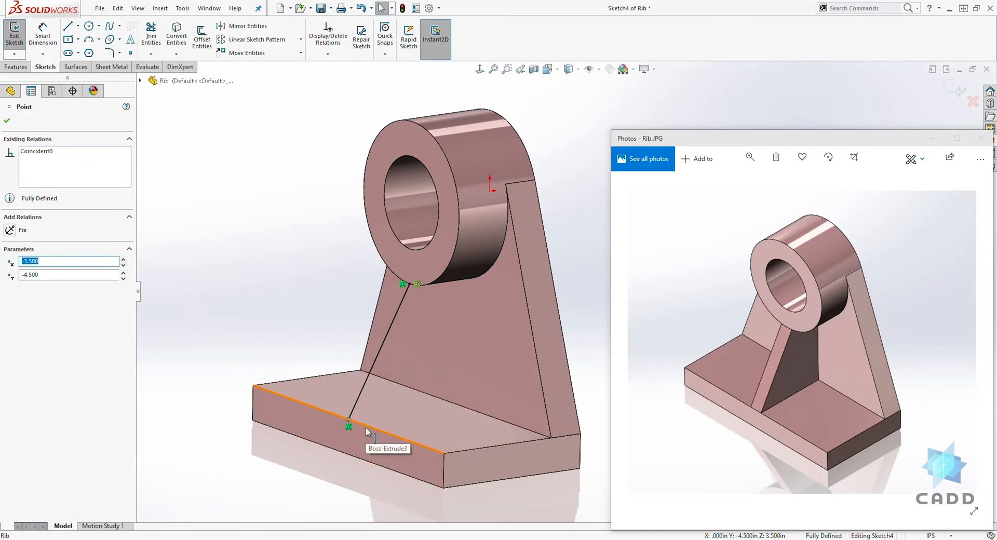
pyautogui.click(347, 408)
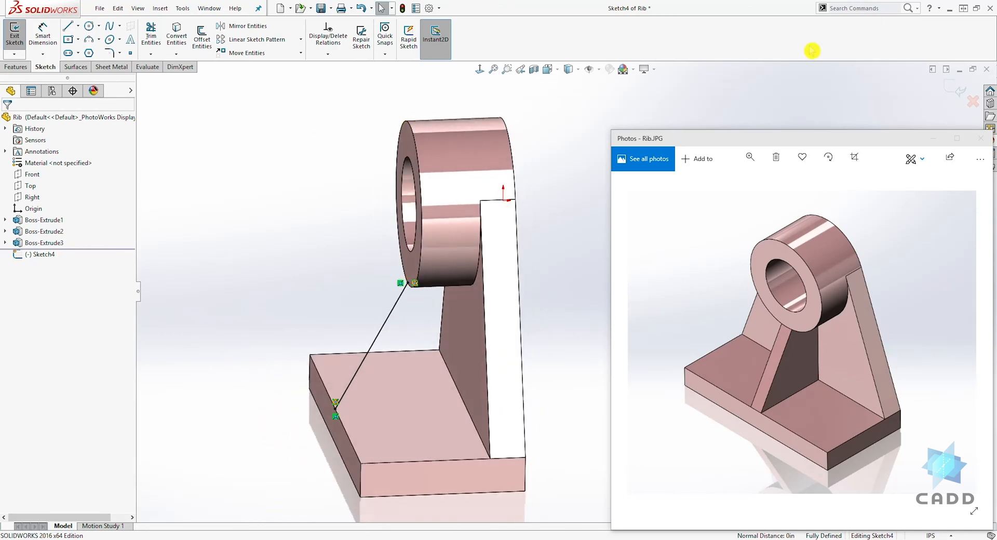
pyautogui.click(13, 34)
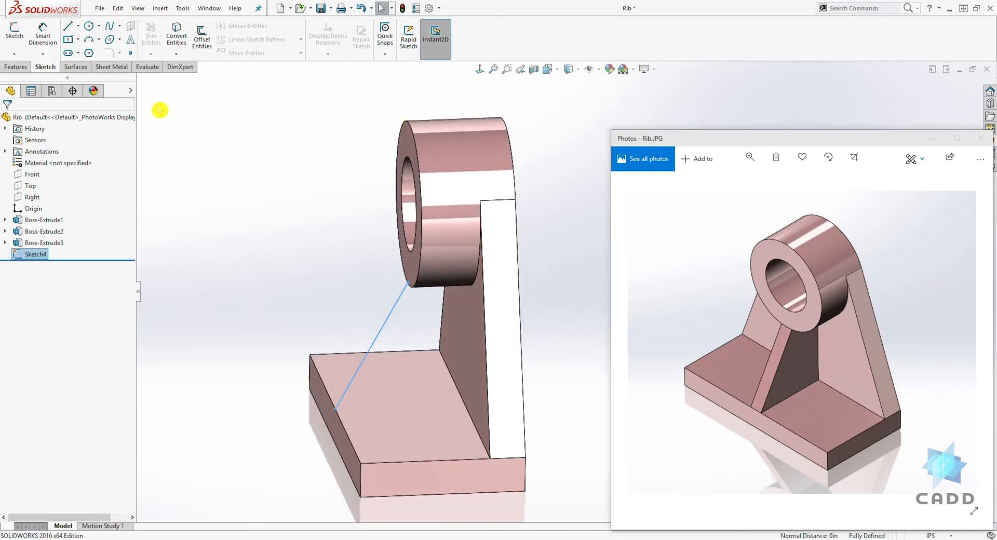
# Start a Rib feature from Sketch4, previewing a thin rib along the line.
pyautogui.click(15, 67)
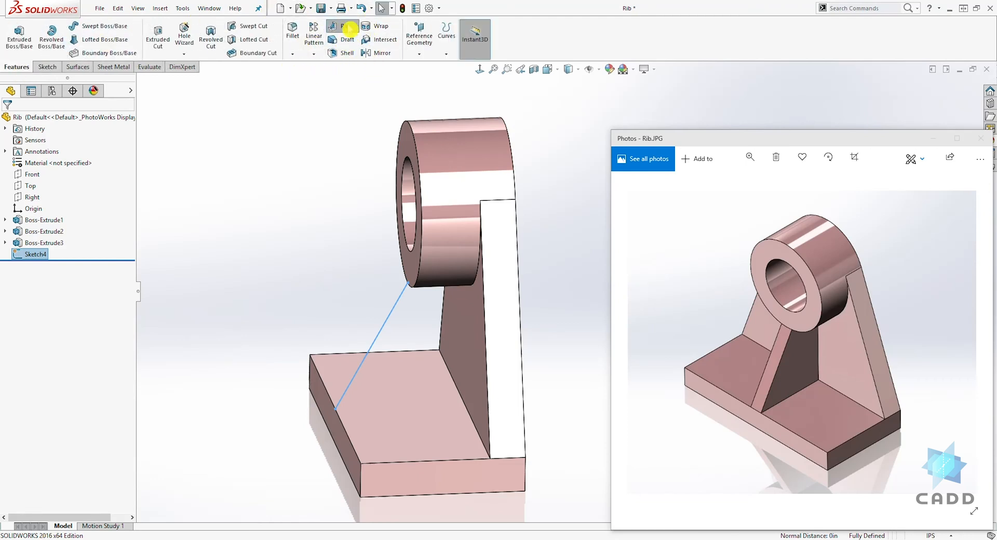
pyautogui.click(345, 29)
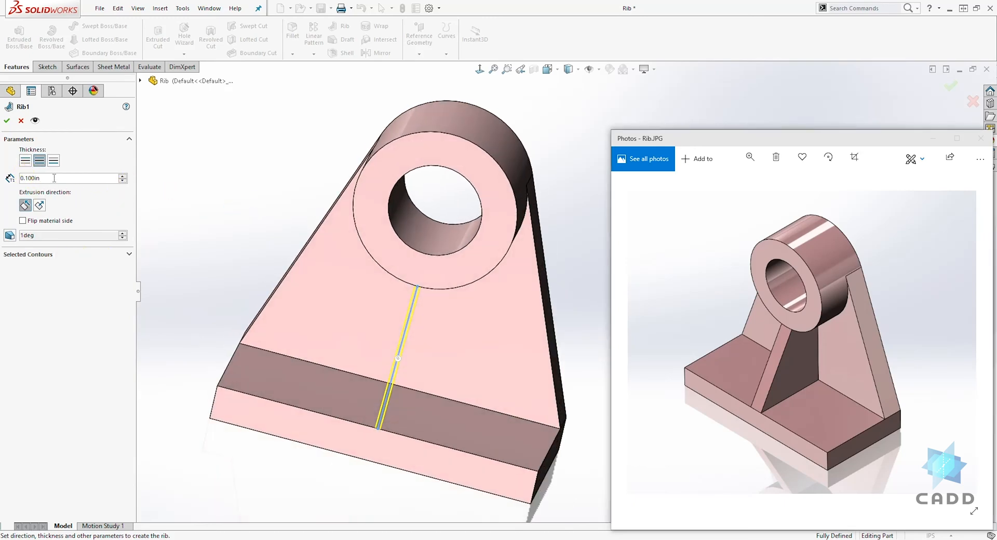
# Make the rib 0.500in thick on Both Sides of the sketch line and set its extrusion direction.
pyautogui.tripleClick(63, 178)
pyautogui.write('0.500')
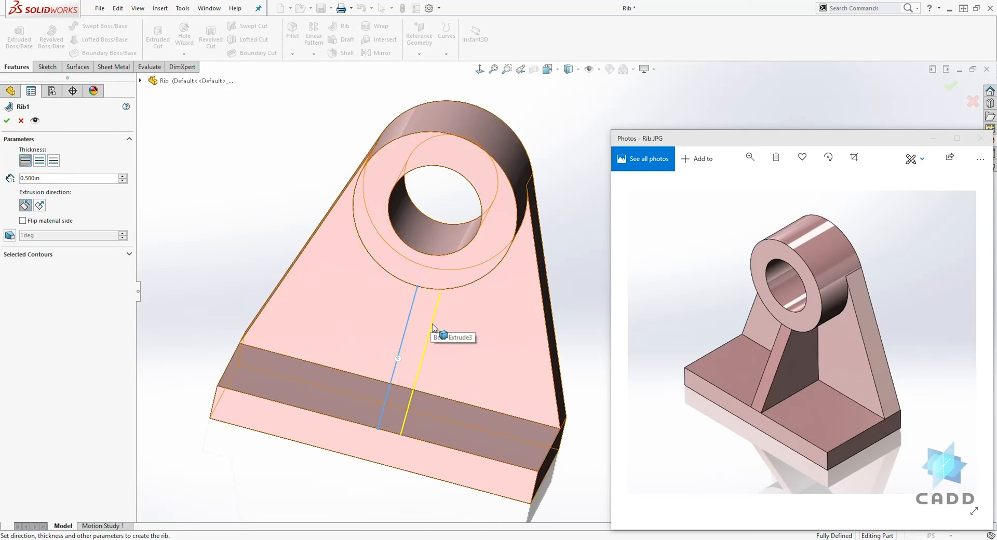
pyautogui.click(53, 160)
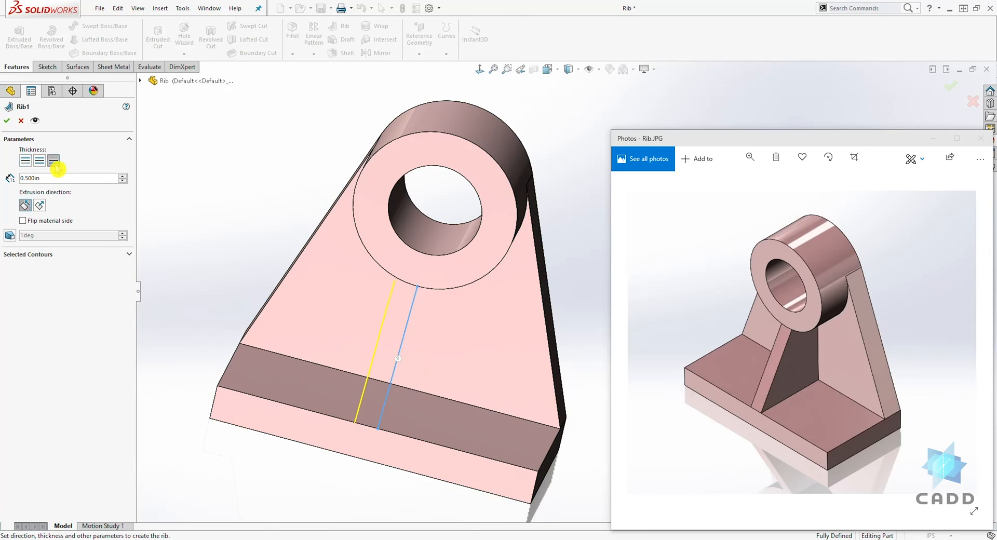
pyautogui.click(39, 160)
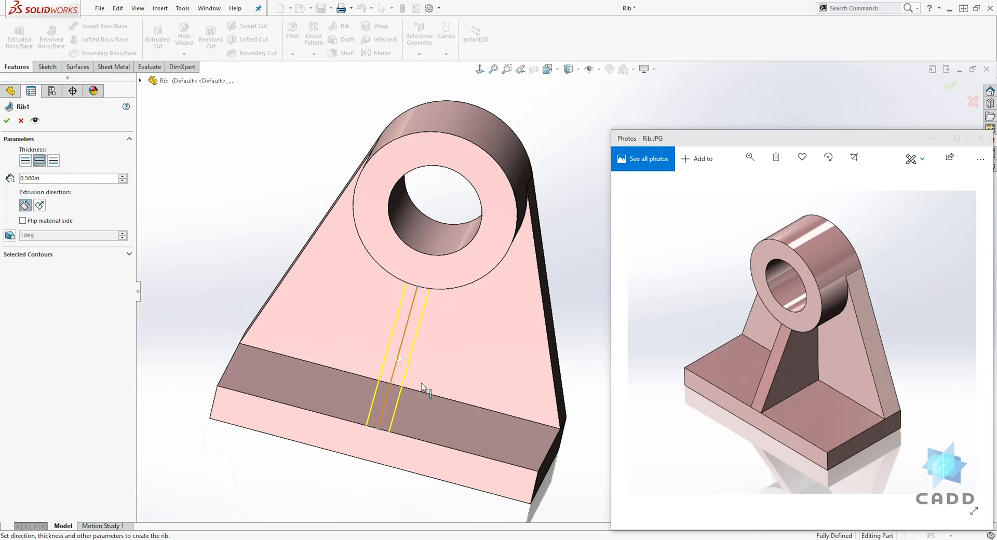
pyautogui.click(39, 160)
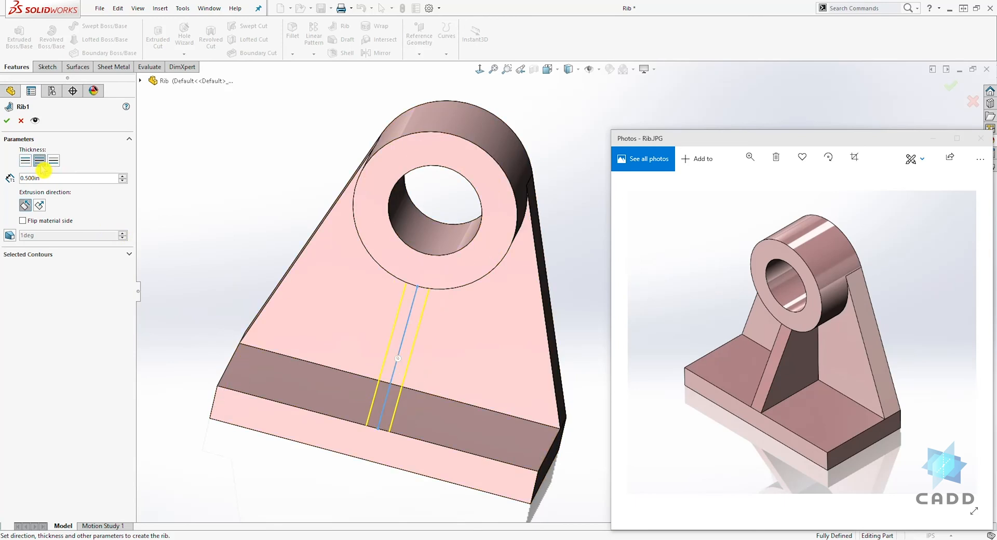
pyautogui.moveTo(25, 206)
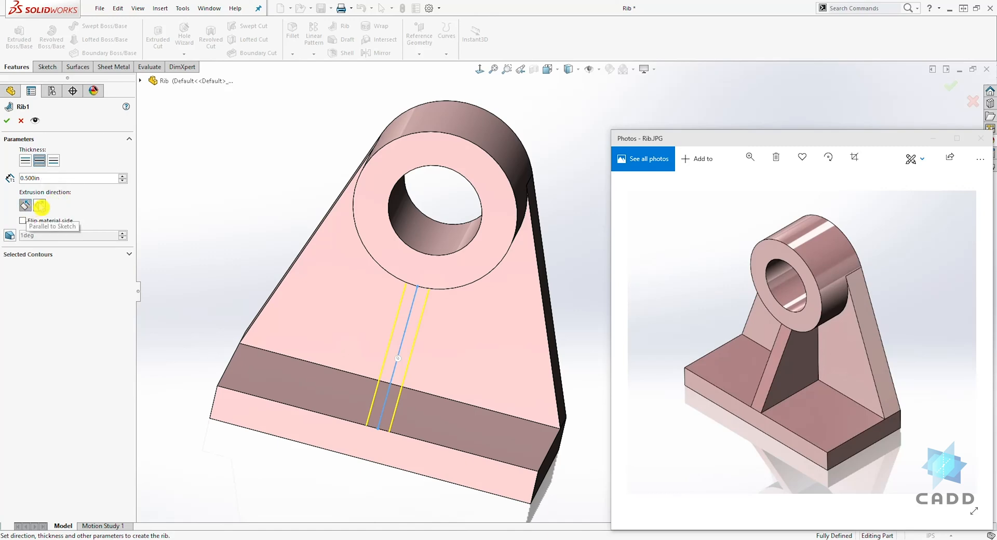
pyautogui.click(39, 205)
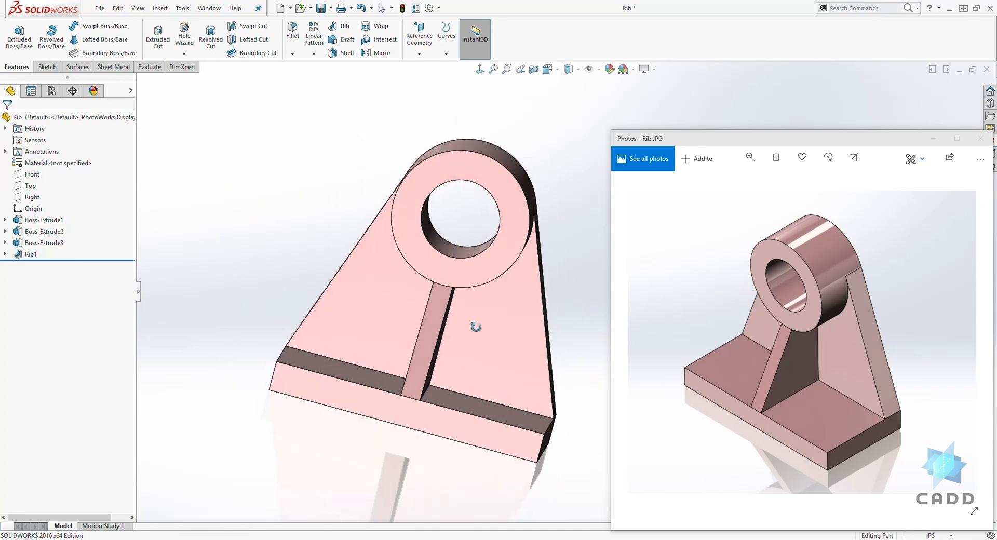
# Orbit the bracket to inspect the finished Rib1 against the reference.
pyautogui.moveTo(476, 327); pyautogui.dragTo(515, 228)
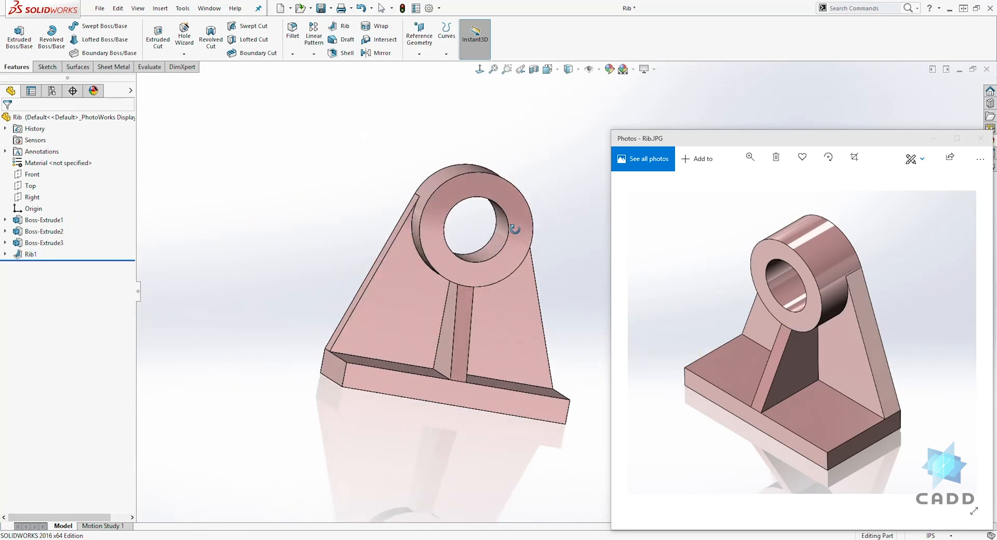